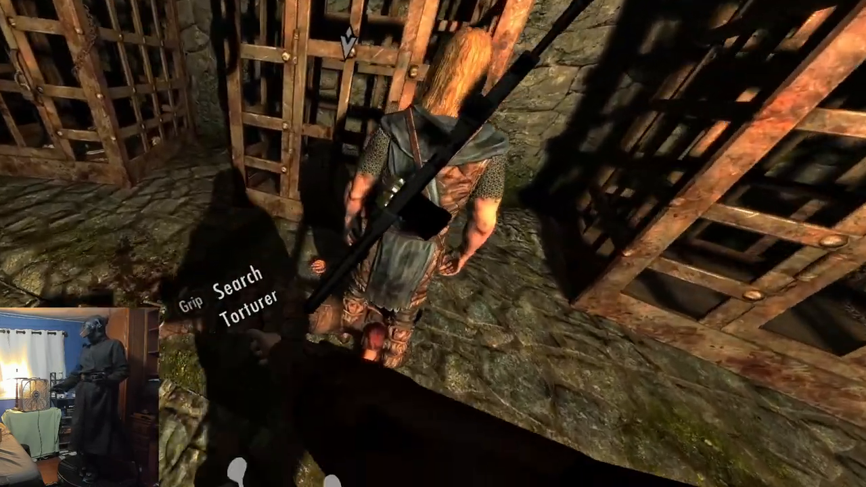
Step: Open the KAT Walker Community Help Forum and scroll down the KAT Support article list
{"action": "left_click", "coordinate": [240, 296]}
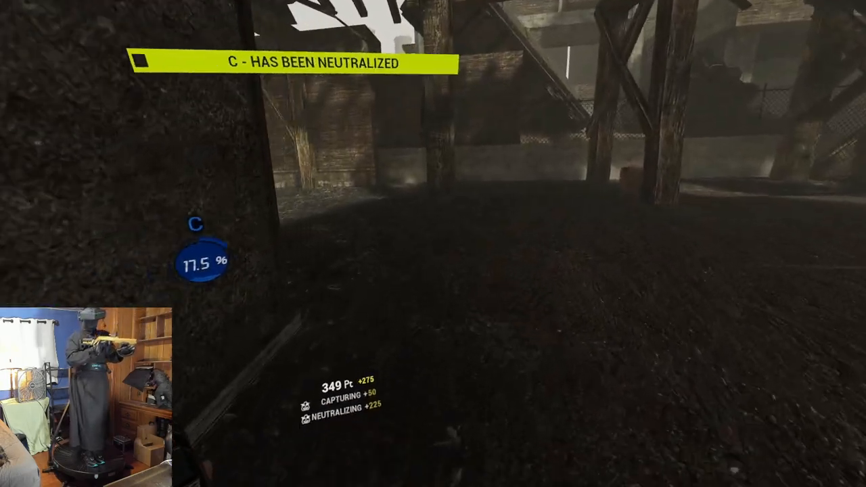
{"action": "left_click", "coordinate": [433, 243]}
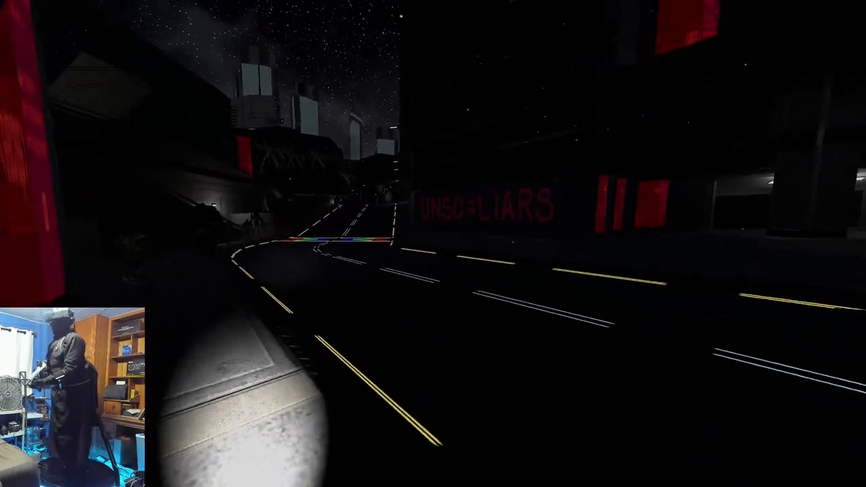
{"action": "mouse_move", "coordinate": [433, 244]}
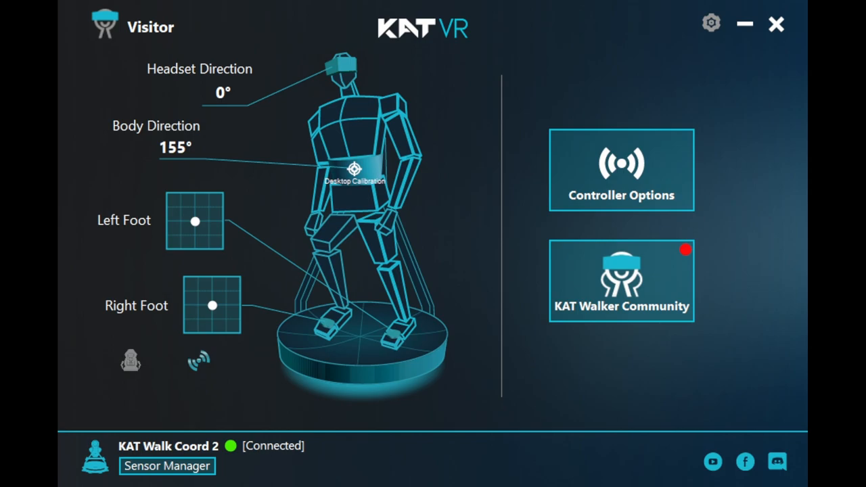
{"action": "mouse_move", "coordinate": [489, 212]}
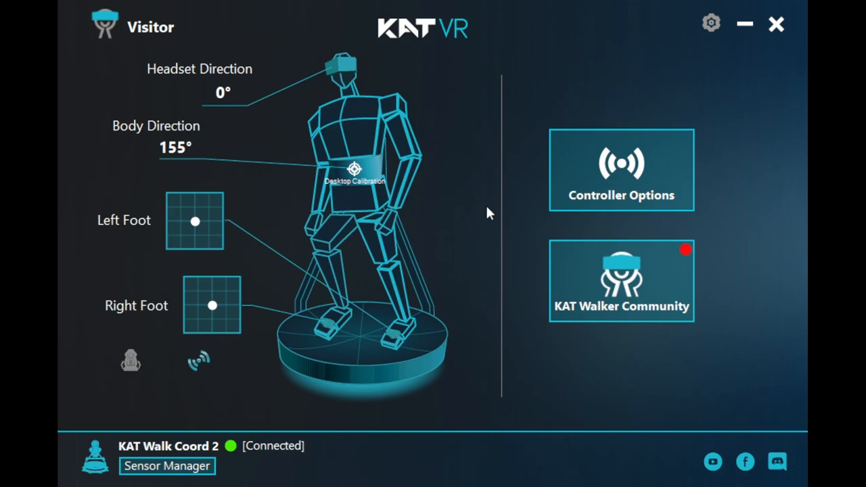
{"action": "mouse_move", "coordinate": [70, 224]}
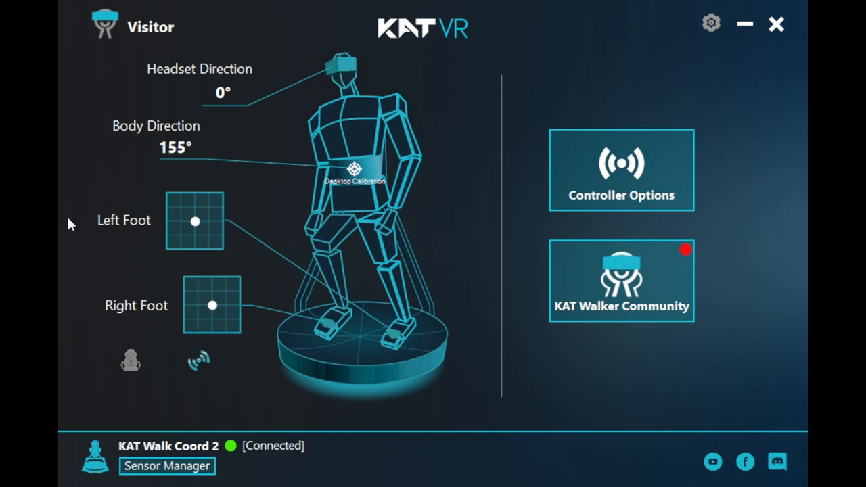
{"action": "mouse_move", "coordinate": [229, 183]}
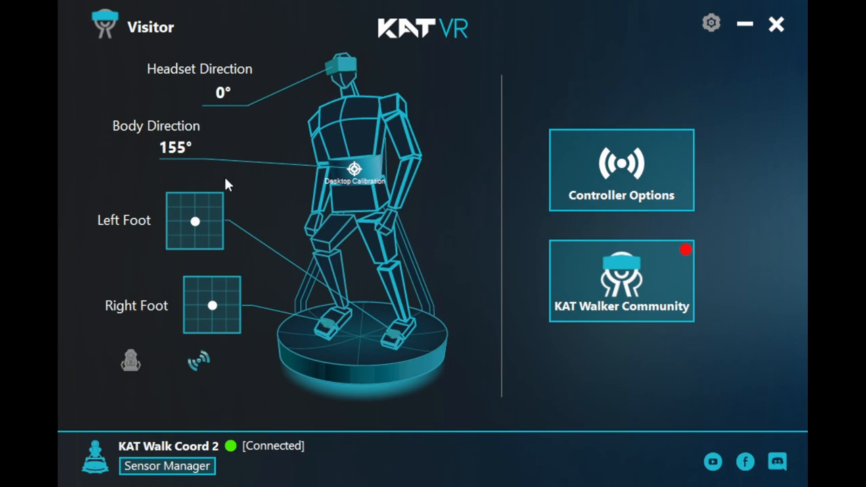
{"action": "mouse_move", "coordinate": [583, 326]}
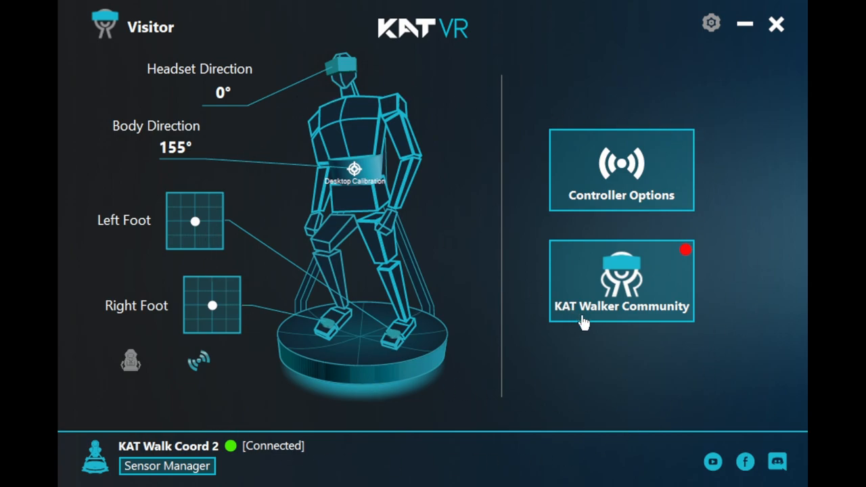
{"action": "mouse_move", "coordinate": [535, 245]}
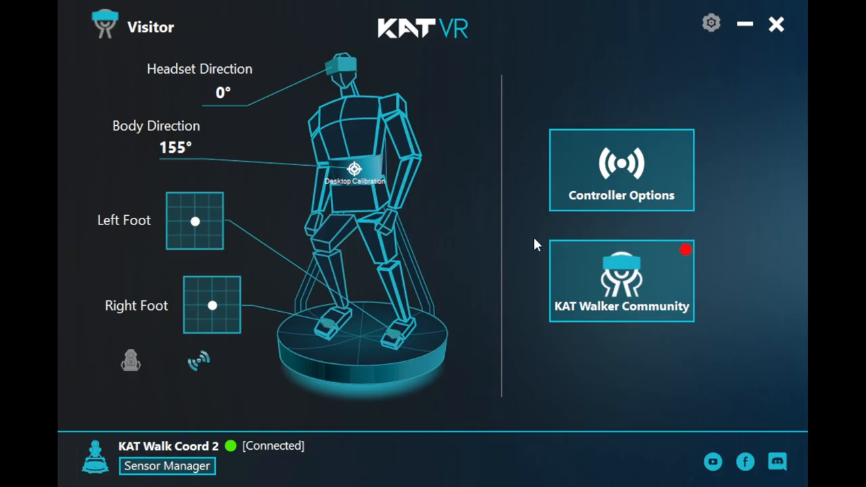
{"action": "left_click", "coordinate": [620, 280]}
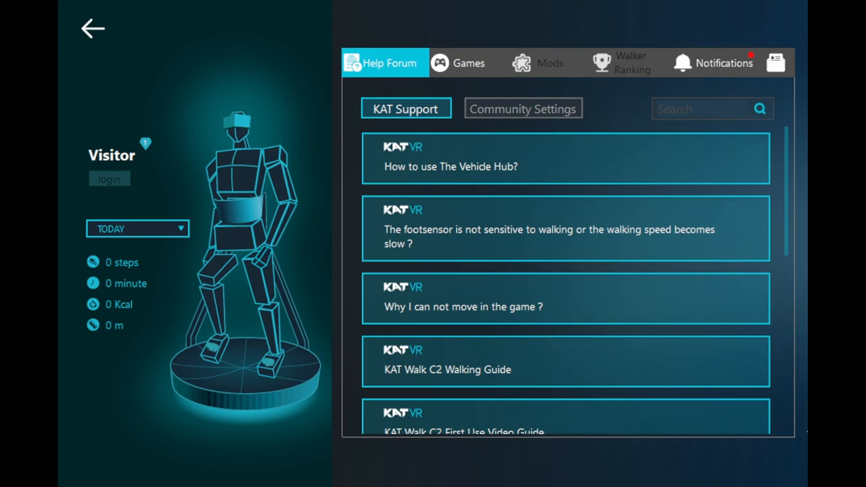
{"action": "mouse_move", "coordinate": [336, 240]}
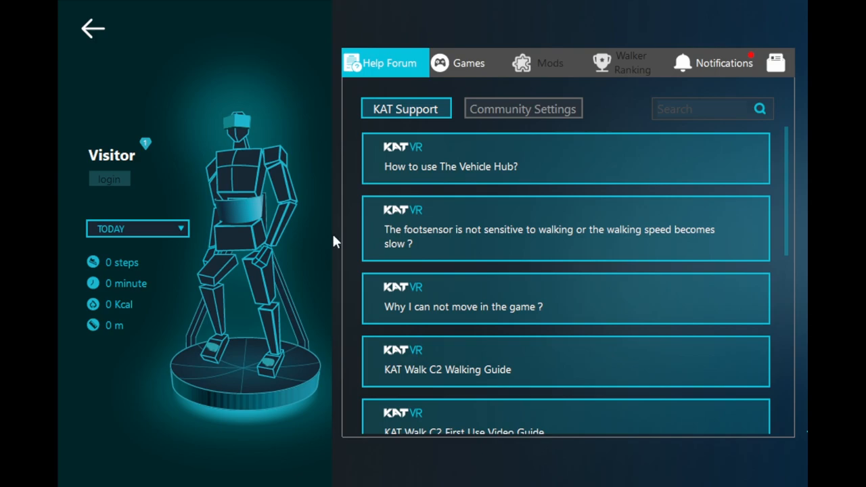
{"action": "scroll", "scroll_direction": "down", "scroll_amount": 3}
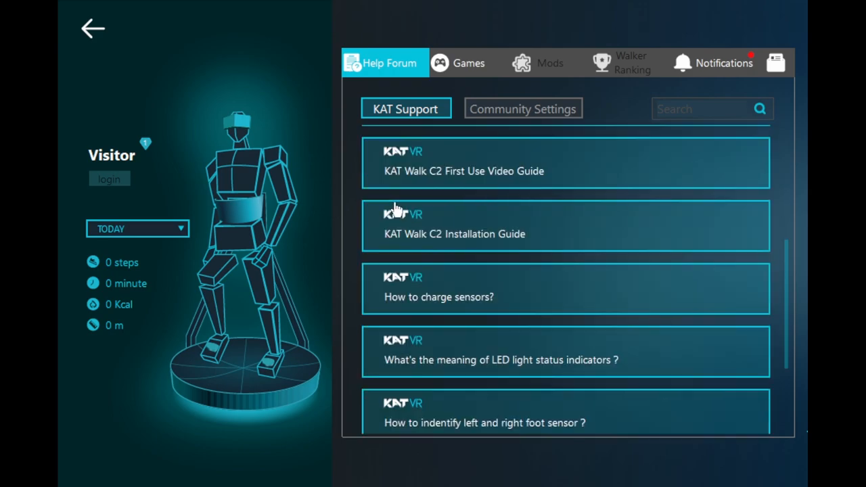
{"action": "scroll", "scroll_direction": "down", "scroll_amount": 3}
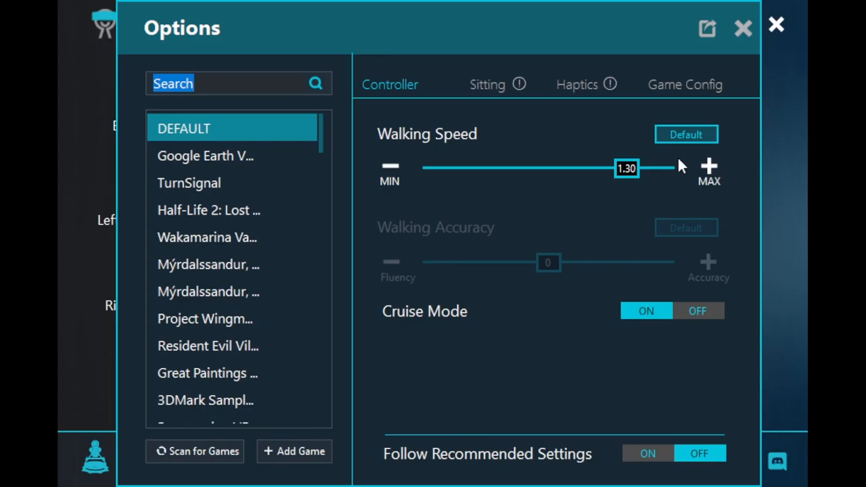
{"action": "mouse_move", "coordinate": [536, 190]}
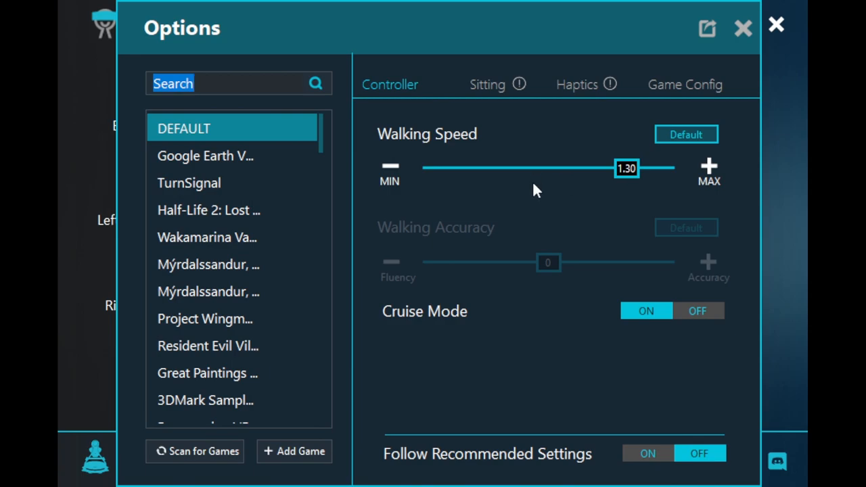
{"action": "mouse_move", "coordinate": [340, 177]}
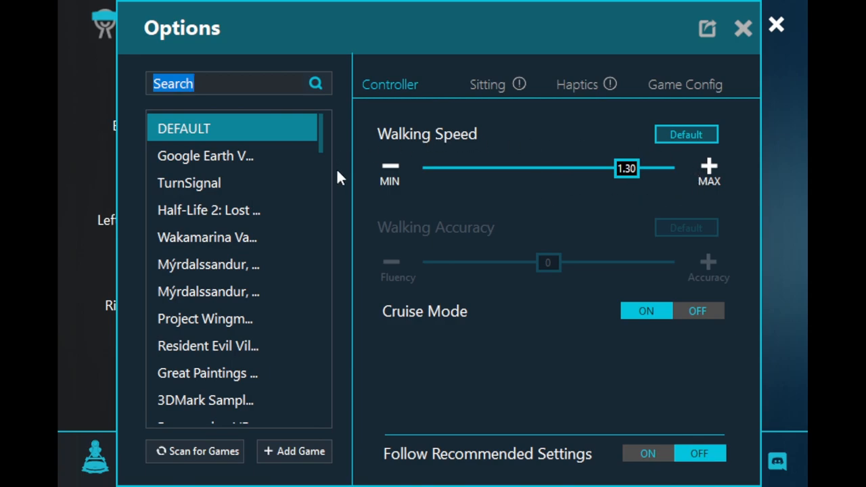
{"action": "mouse_move", "coordinate": [647, 184]}
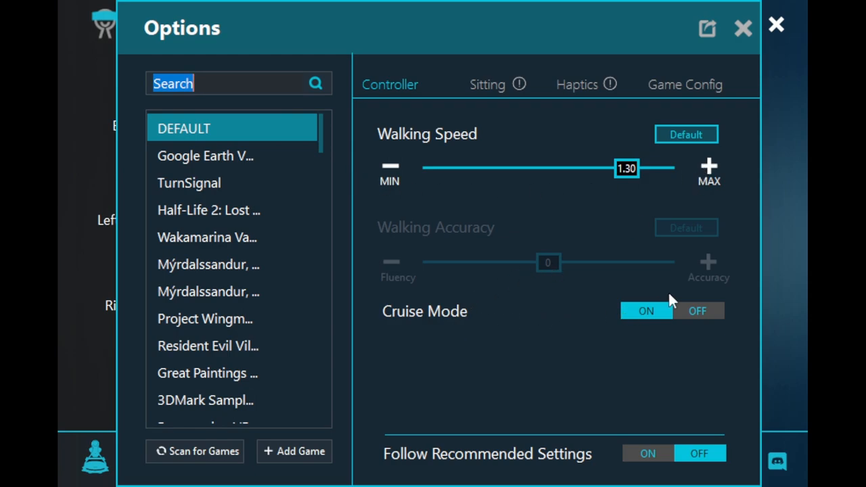
{"action": "mouse_move", "coordinate": [529, 213]}
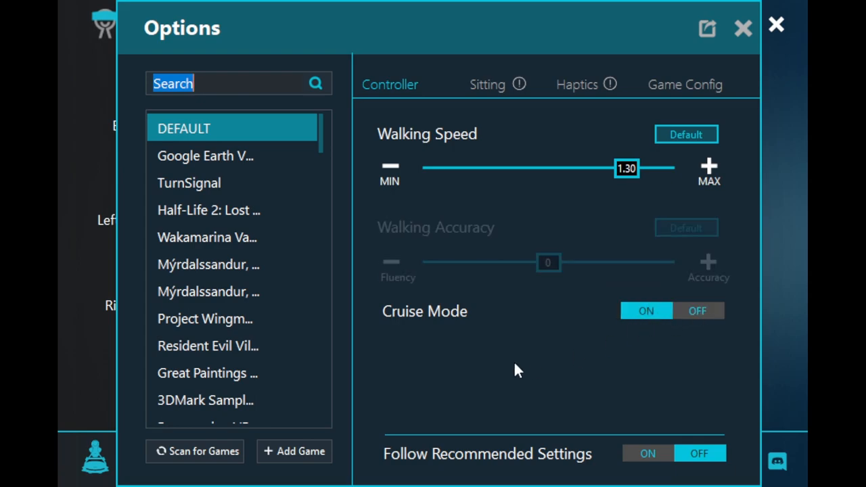
Step: Show Sitting vehicle hub settings and pick Auto type (speed 1.70, road roughness 1.50)
{"action": "left_click", "coordinate": [487, 84]}
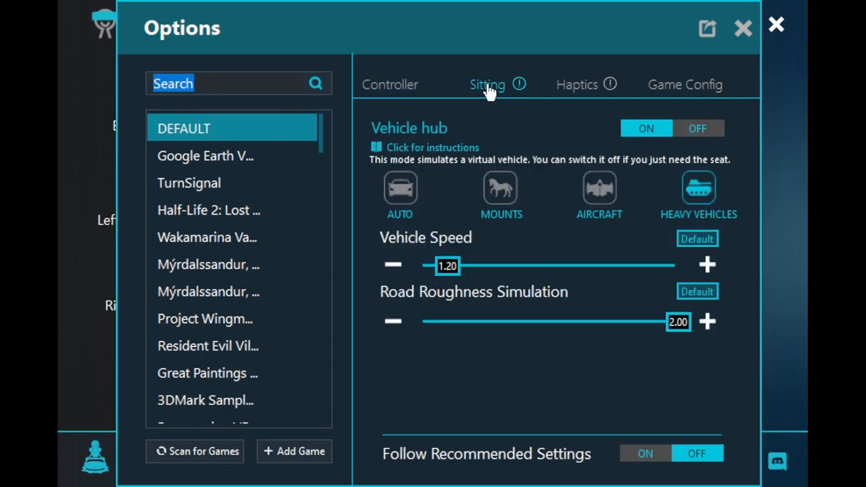
{"action": "left_click", "coordinate": [400, 188]}
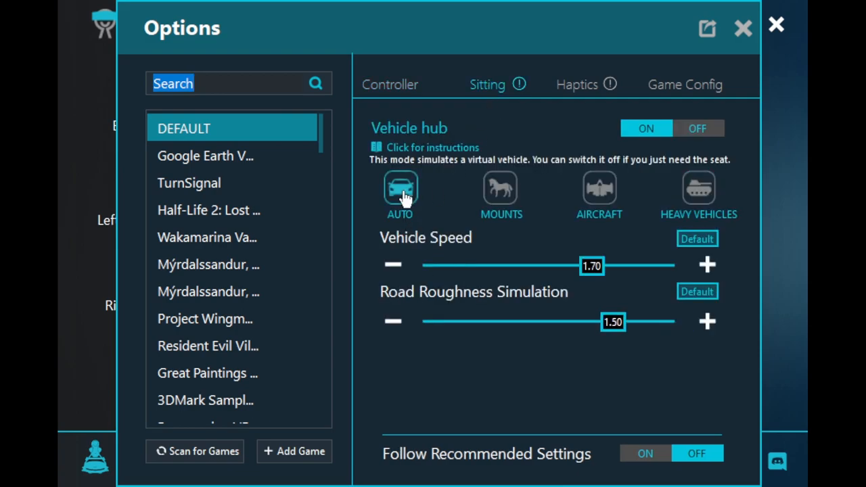
{"action": "mouse_move", "coordinate": [447, 188]}
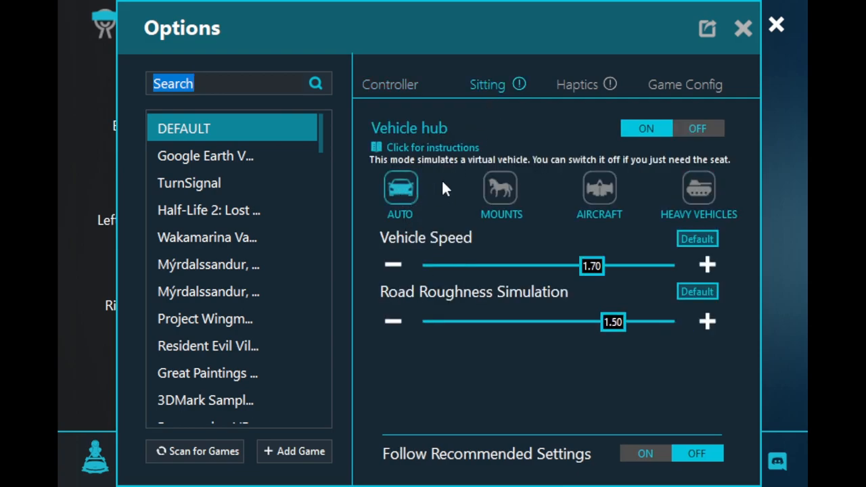
Step: Pick the Heavy Vehicles type, giving vehicle speed 1.20 and road roughness 2.00
{"action": "left_click", "coordinate": [599, 188]}
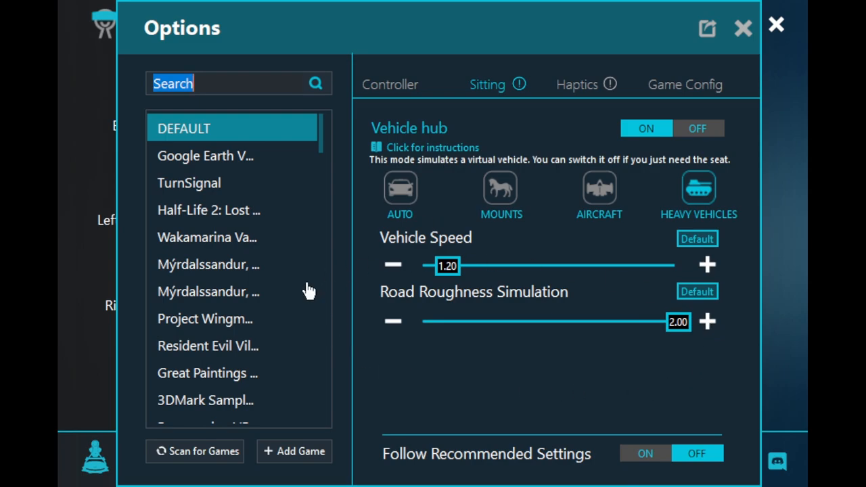
Step: Show Haptics settings: module vibration on, controller-vibration trigger 1, steps trigger 3
{"action": "left_click", "coordinate": [577, 84]}
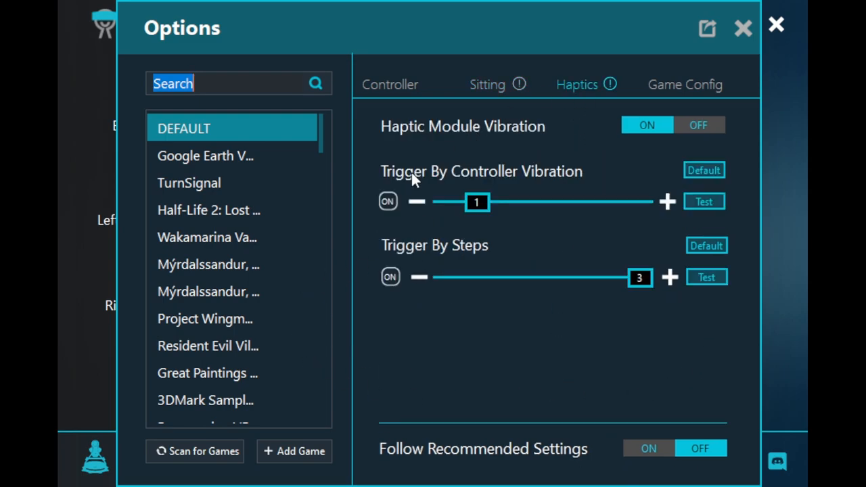
{"action": "mouse_move", "coordinate": [756, 210]}
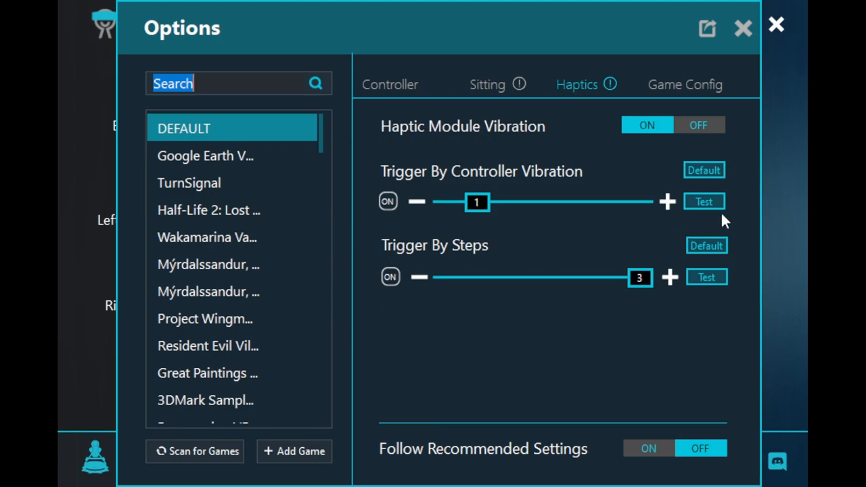
{"action": "mouse_move", "coordinate": [465, 232]}
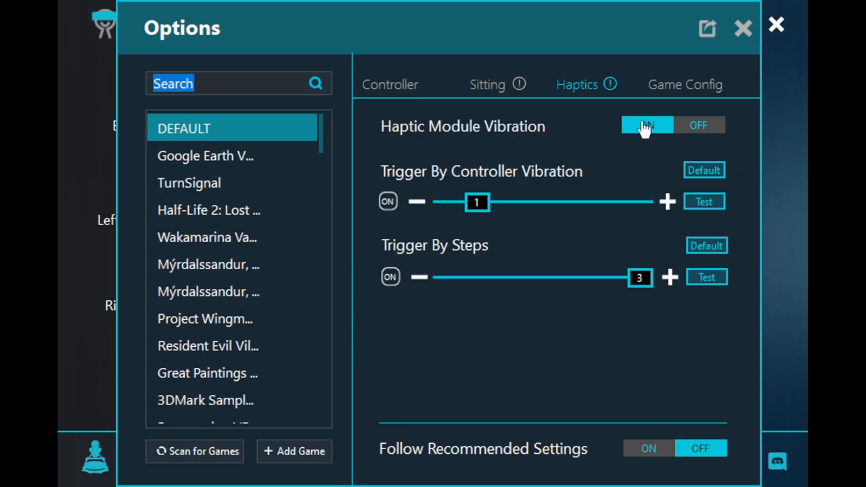
Step: Open Game Config and cycle Direction source through Controller and Head back to Body
{"action": "left_click", "coordinate": [686, 83]}
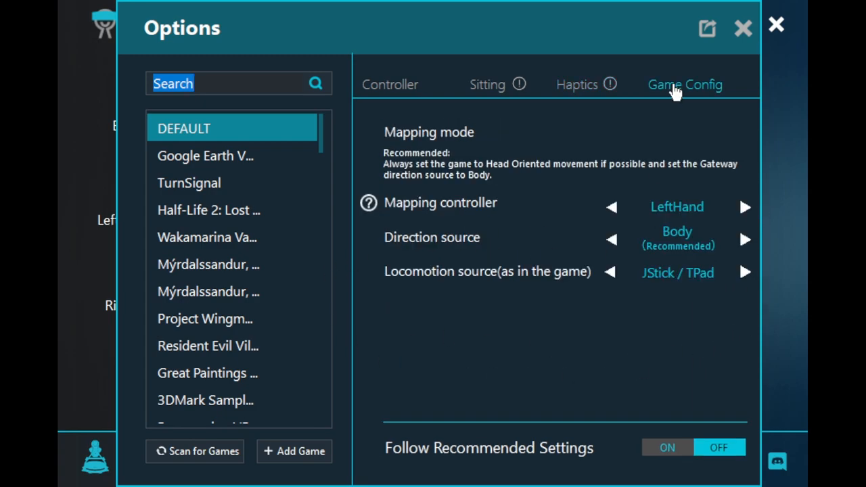
{"action": "mouse_move", "coordinate": [708, 190]}
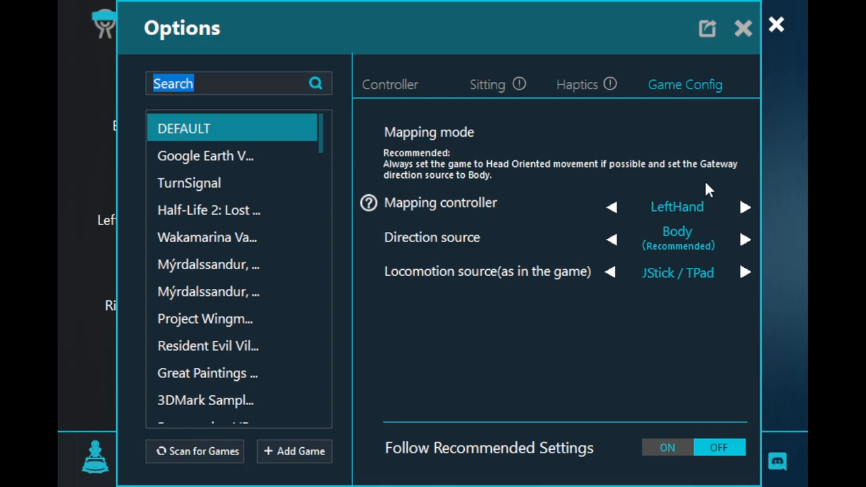
{"action": "mouse_move", "coordinate": [746, 211]}
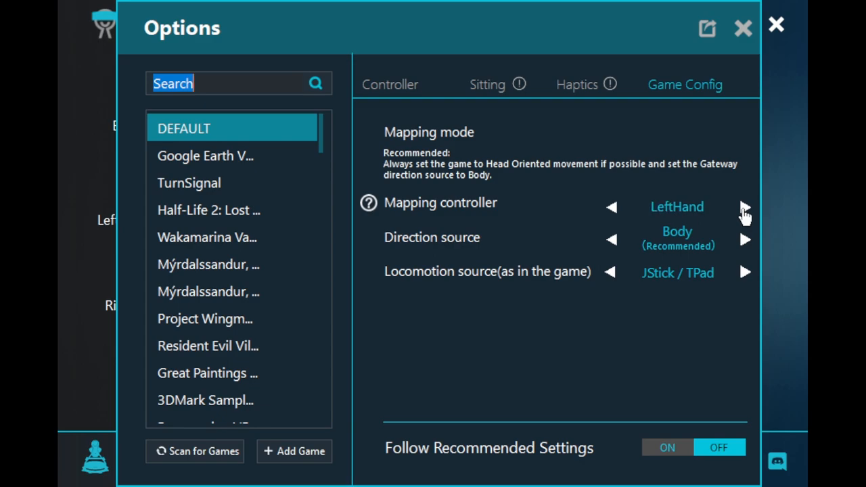
{"action": "mouse_move", "coordinate": [746, 244]}
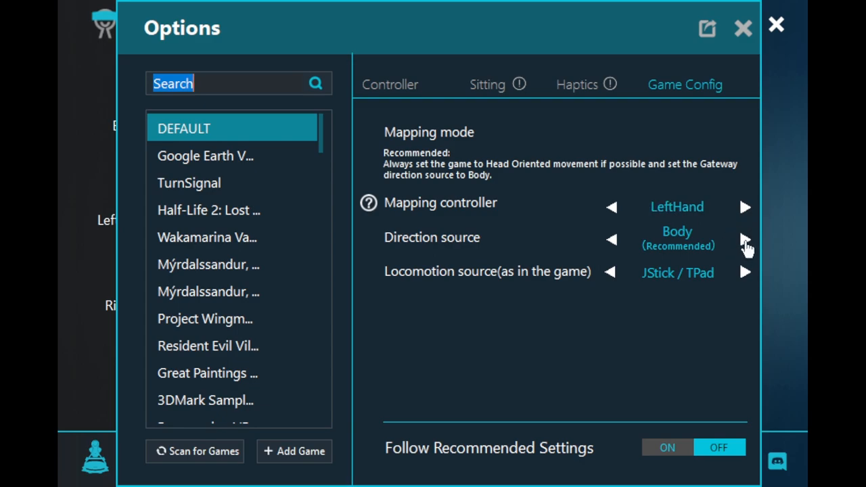
{"action": "left_click", "coordinate": [747, 238]}
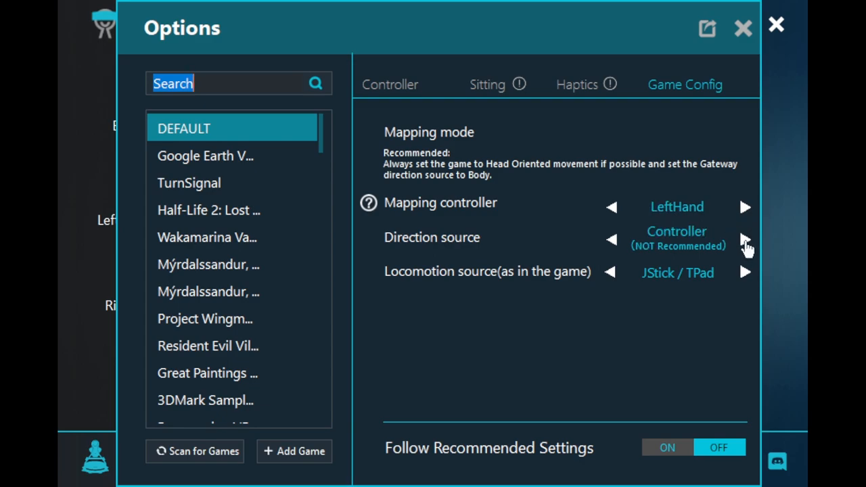
{"action": "left_click", "coordinate": [745, 240]}
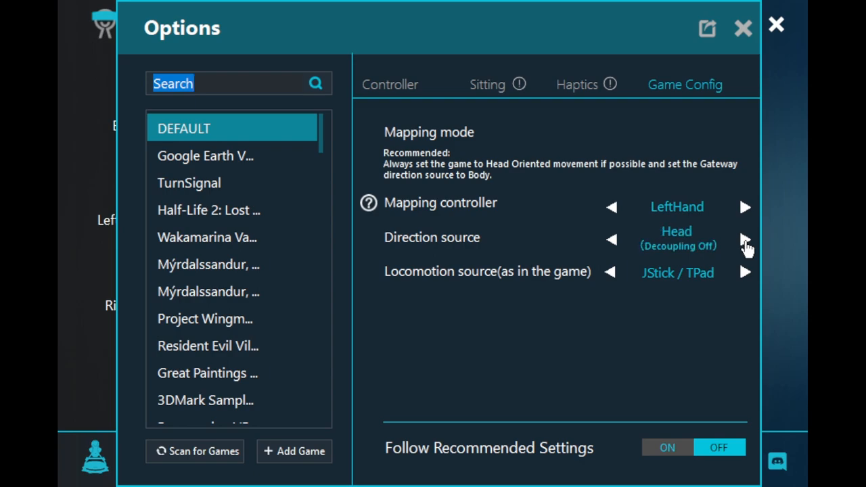
{"action": "left_click", "coordinate": [748, 240]}
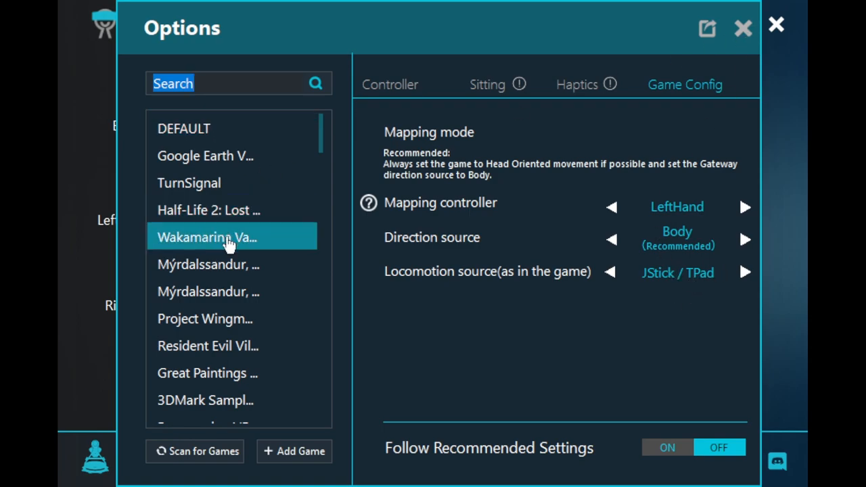
{"action": "scroll", "scroll_direction": "down", "scroll_amount": 3}
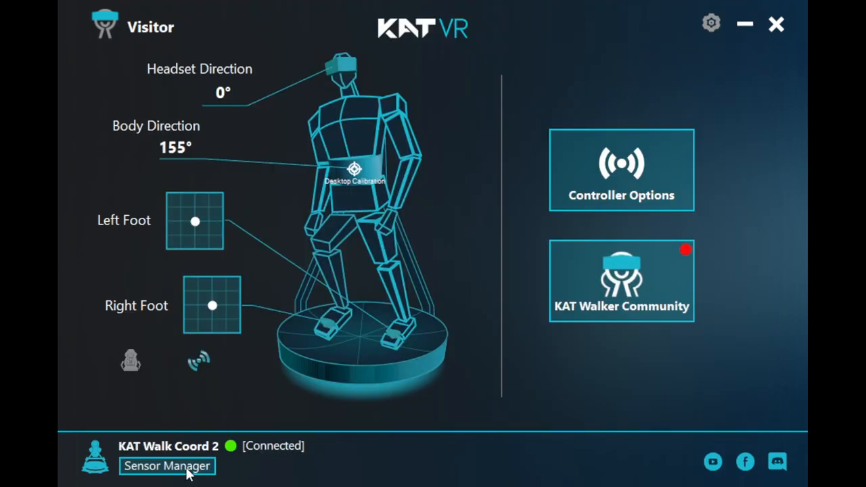
Step: Open Sensor Manager showing paired sensors, firmware V3 and foot and direction sensor batteries
{"action": "left_click", "coordinate": [166, 465]}
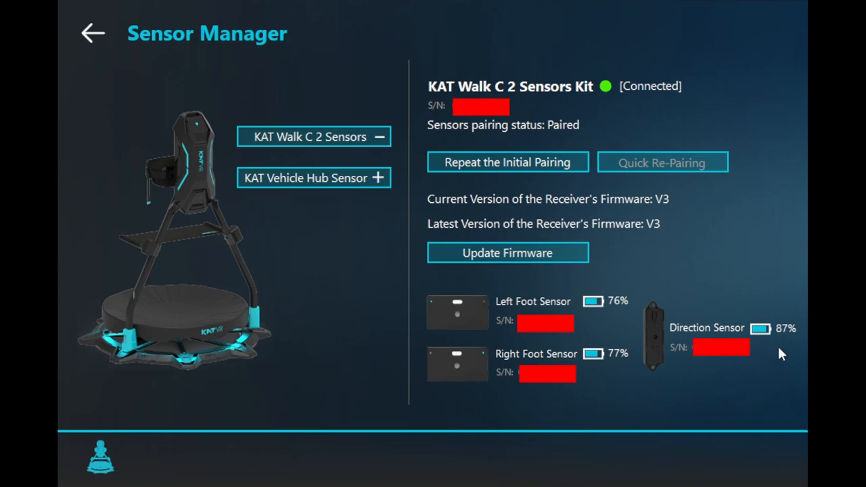
{"action": "mouse_move", "coordinate": [709, 129]}
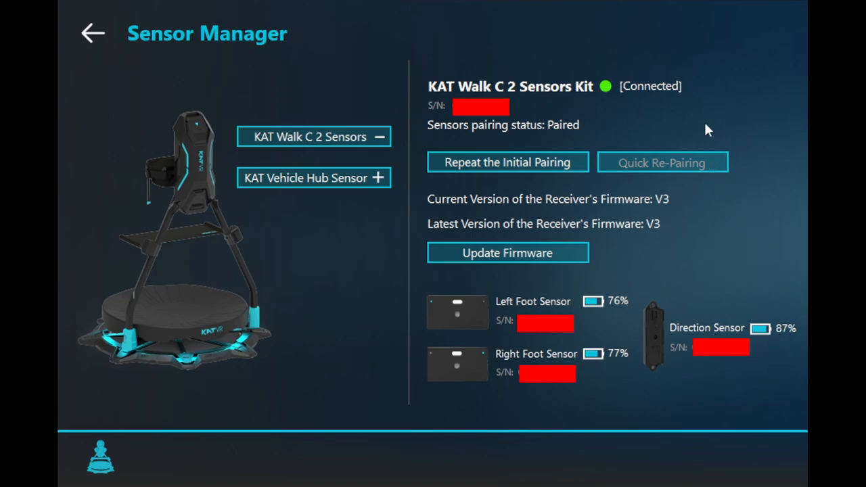
{"action": "mouse_move", "coordinate": [731, 164]}
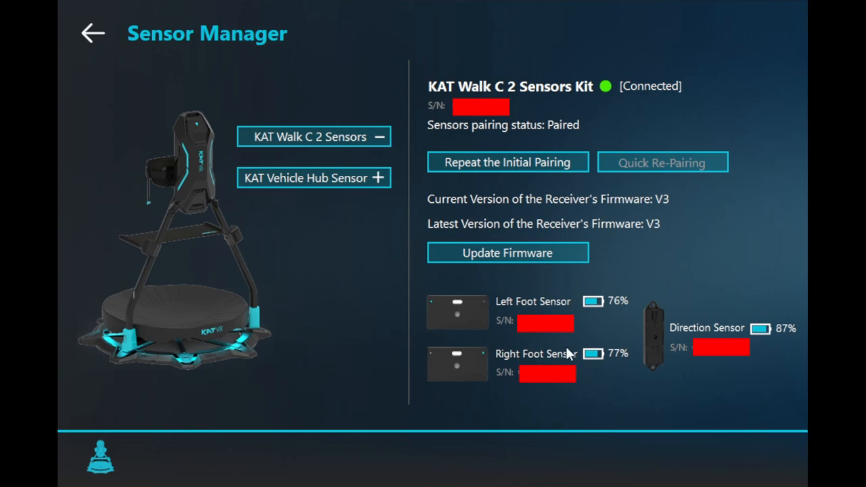
{"action": "mouse_move", "coordinate": [582, 410]}
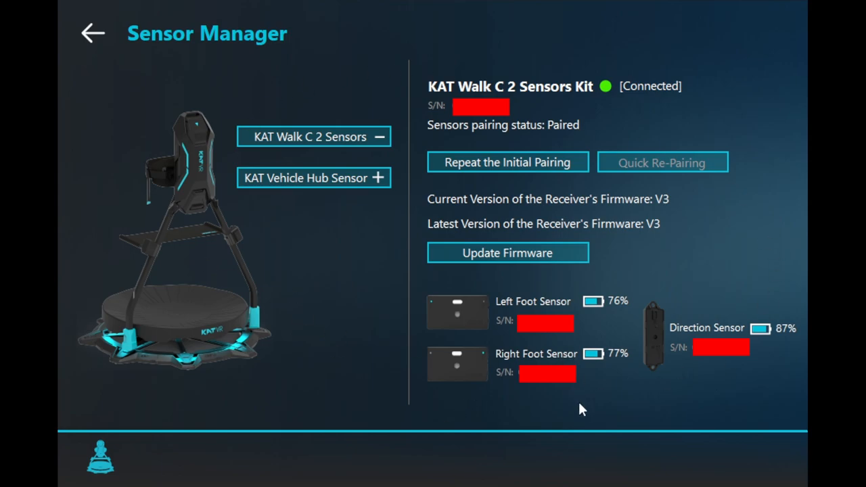